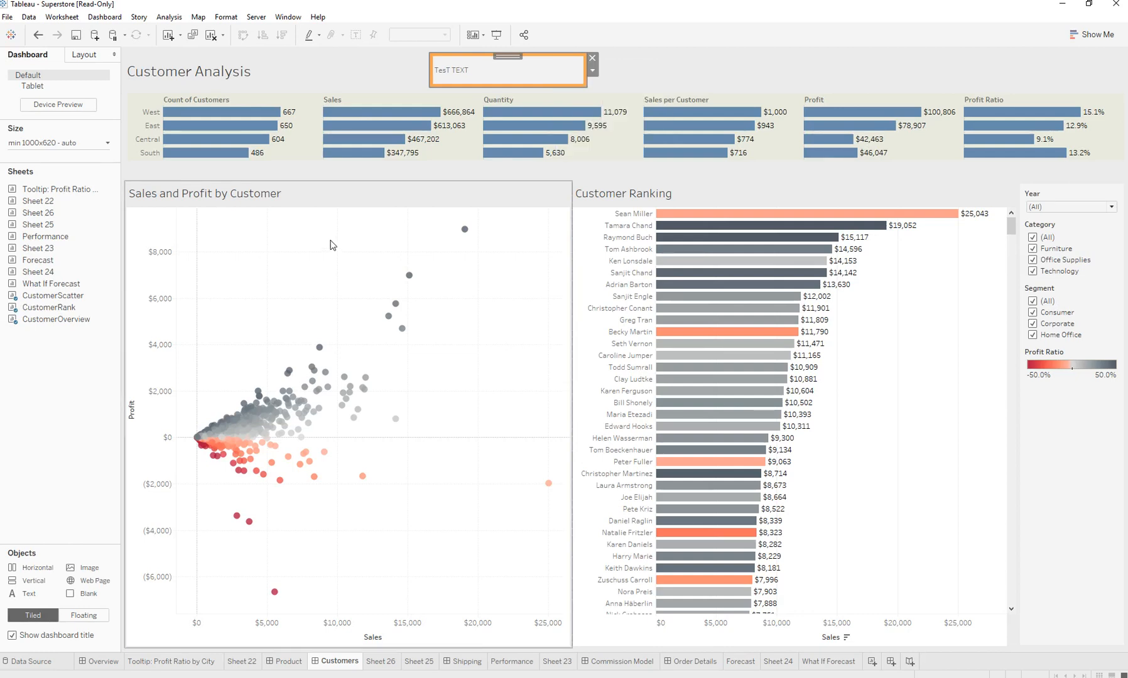
mouse_move(281, 434)
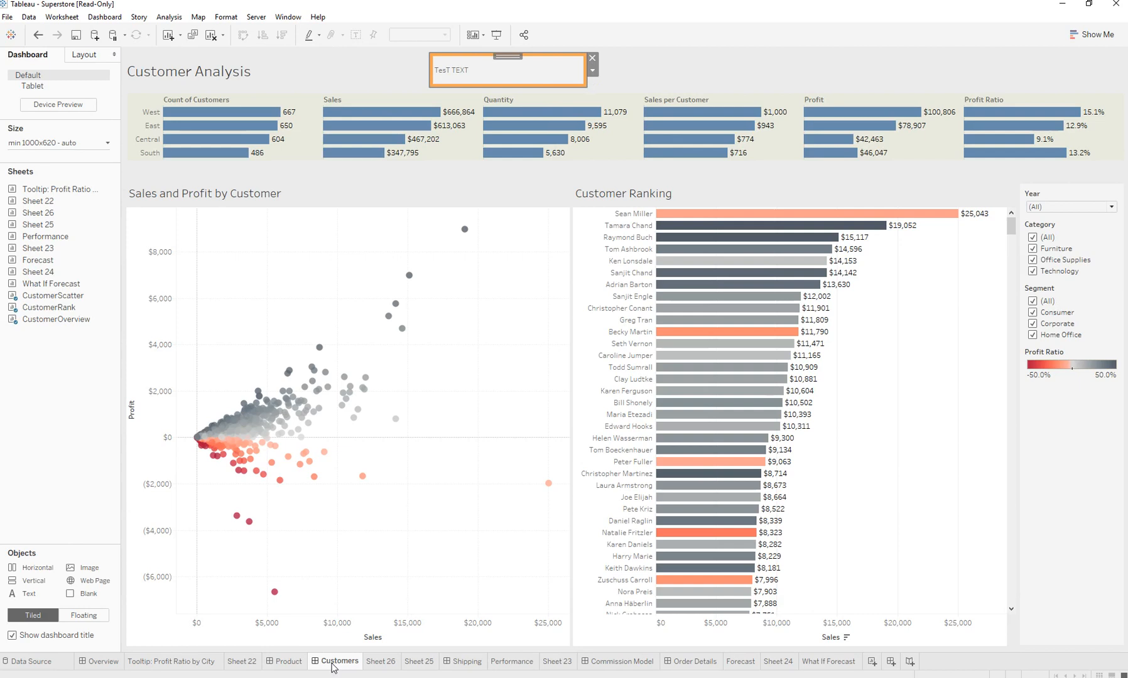
Step: Duplicate the Customers dashboard from its tab menu to create Customers (2)
right_click(341, 662)
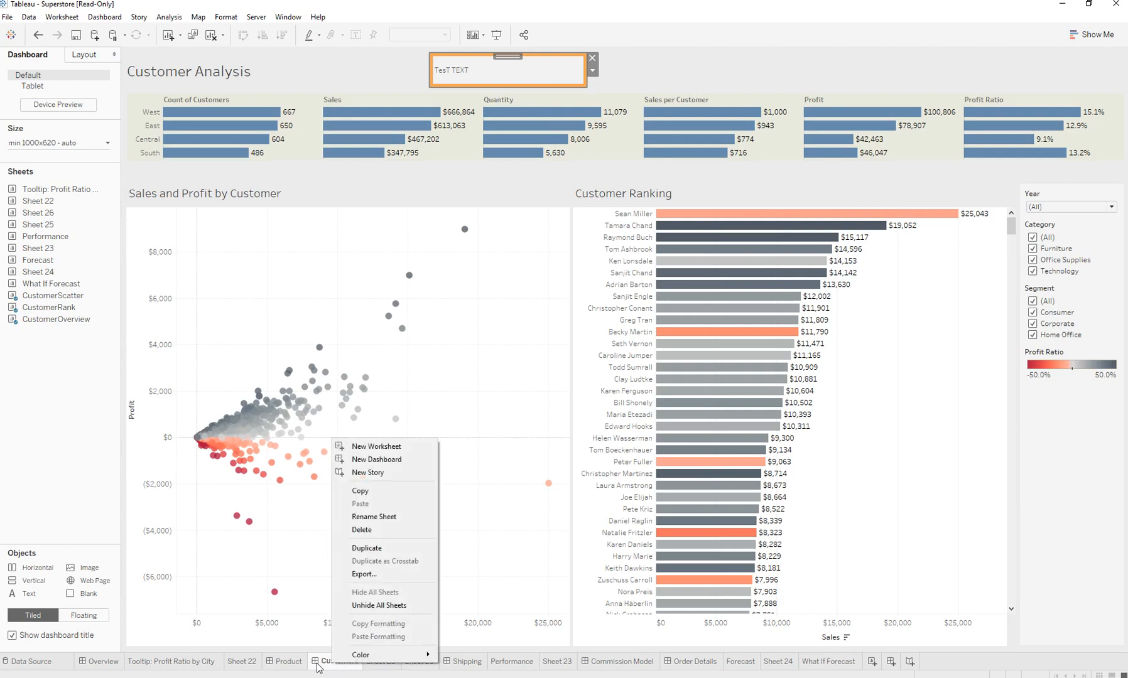
mouse_move(378, 637)
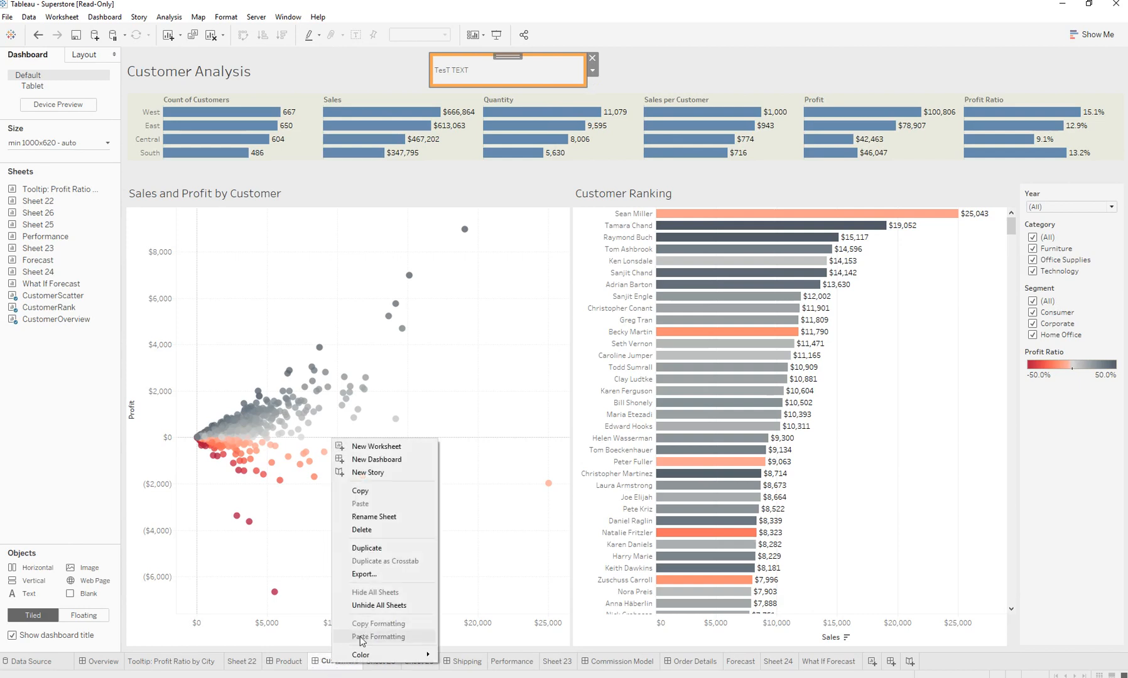
mouse_move(398, 551)
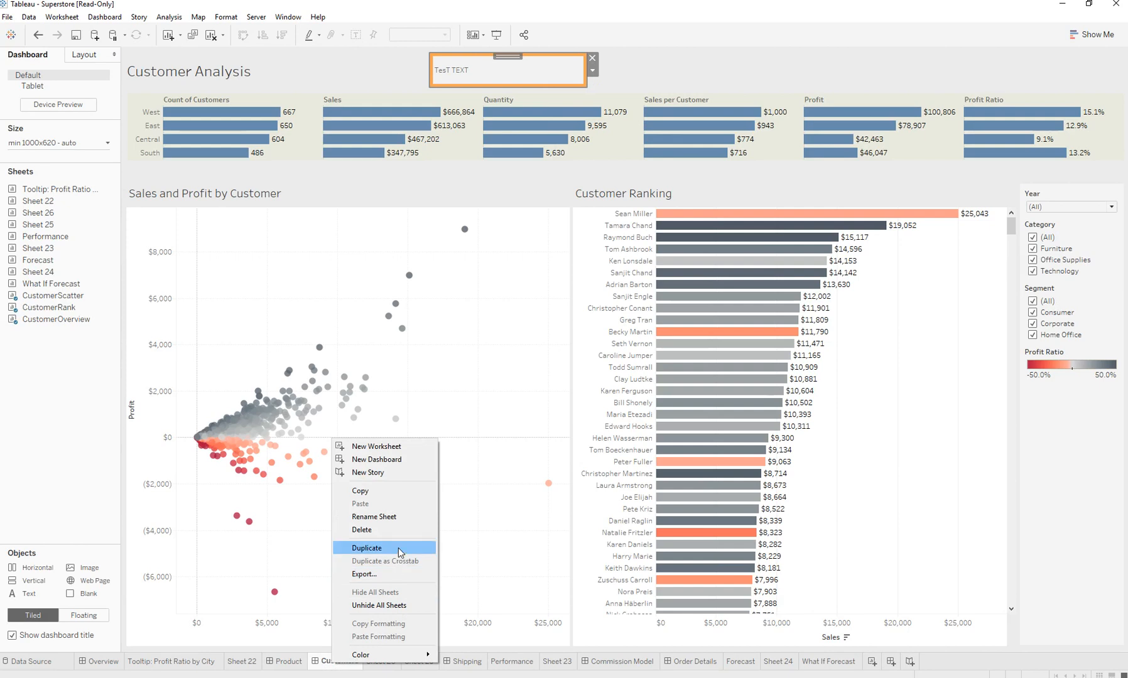
mouse_move(402, 561)
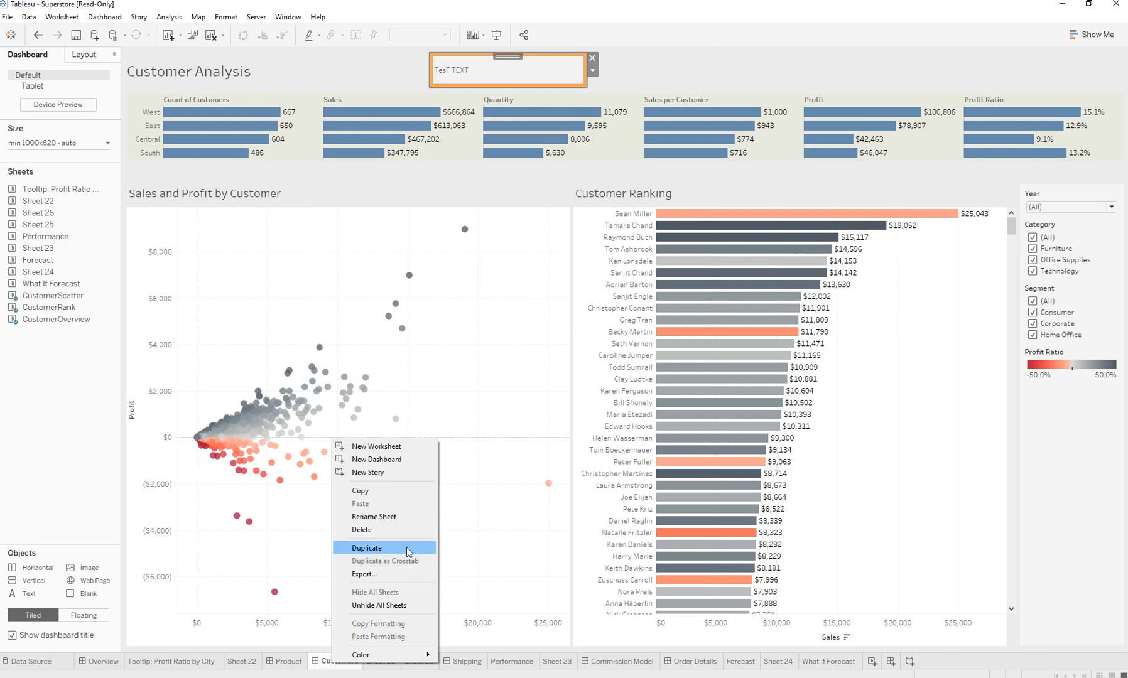
mouse_move(353, 627)
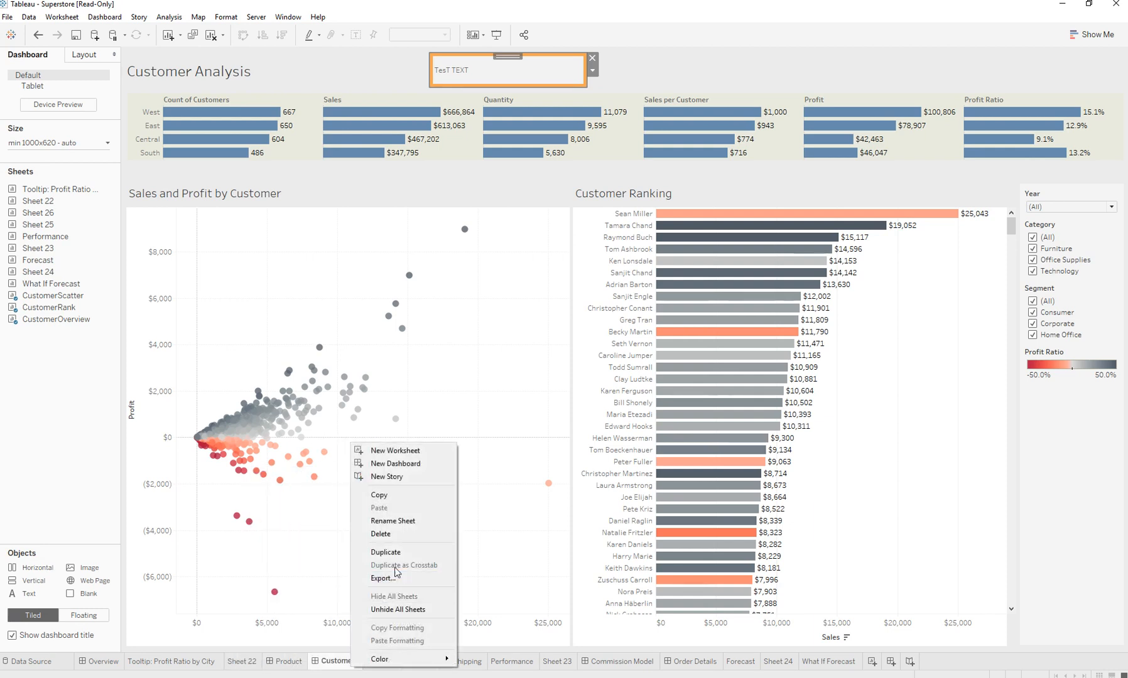
left_click(386, 551)
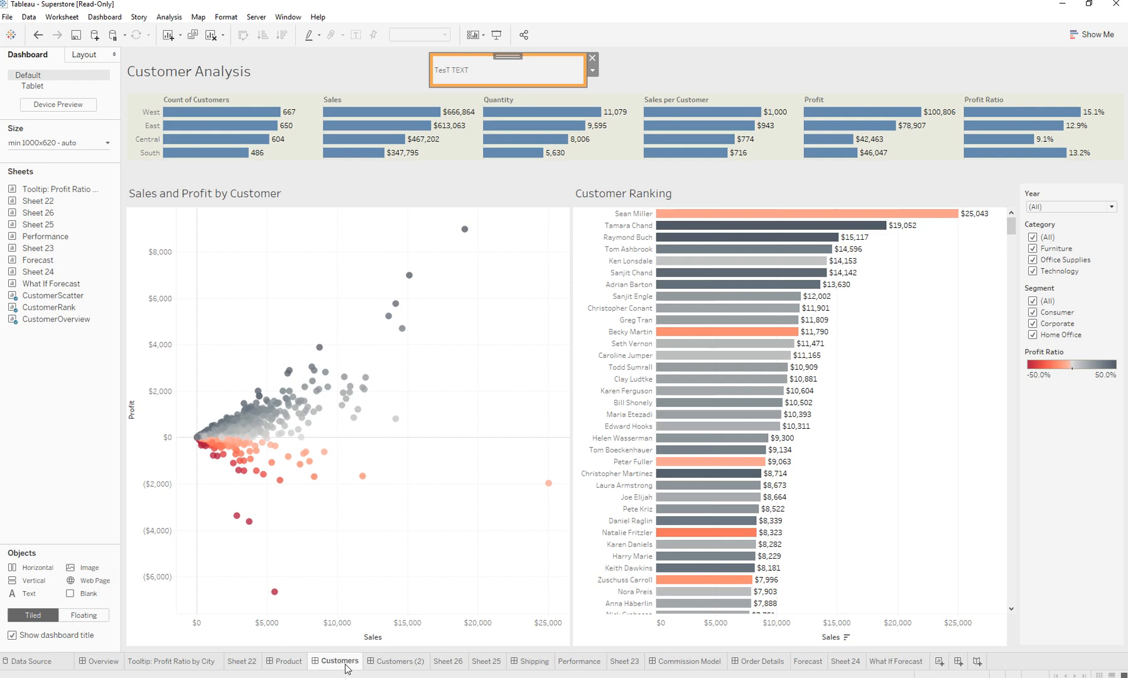
left_click(396, 661)
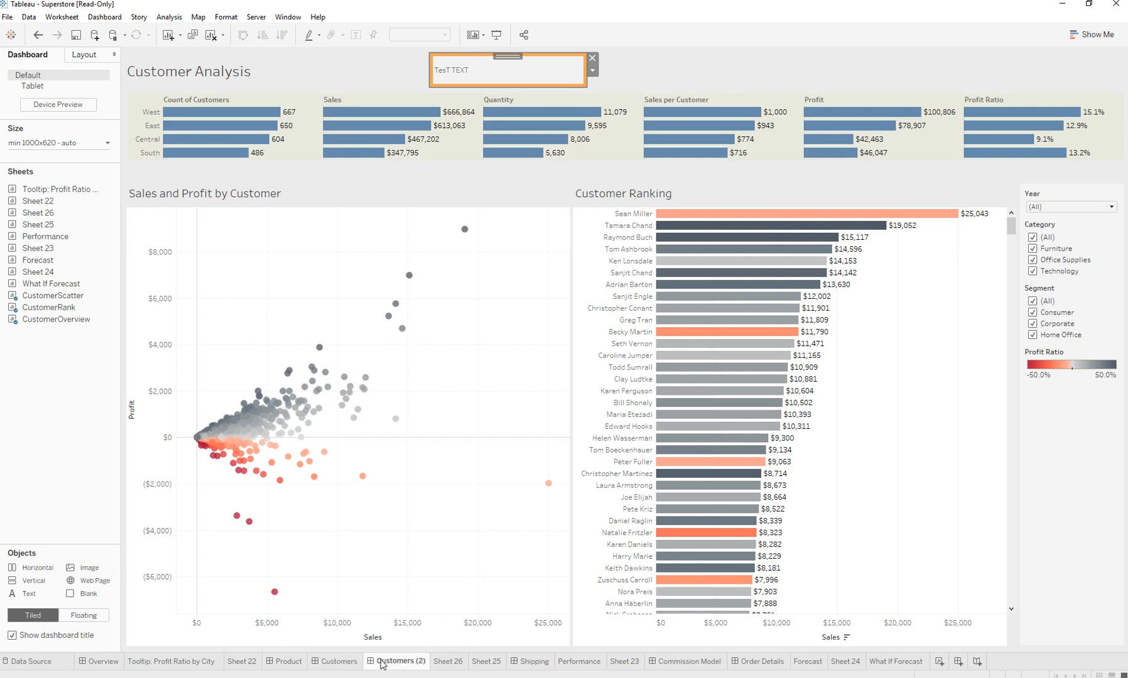
right_click(337, 662)
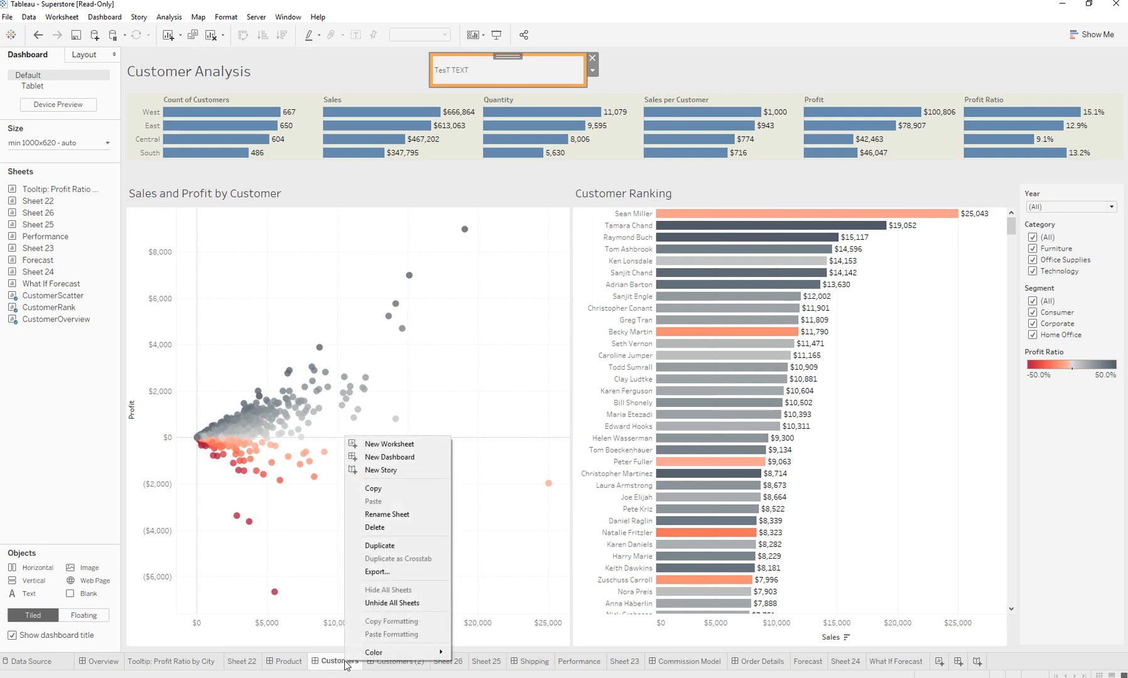
left_click(286, 663)
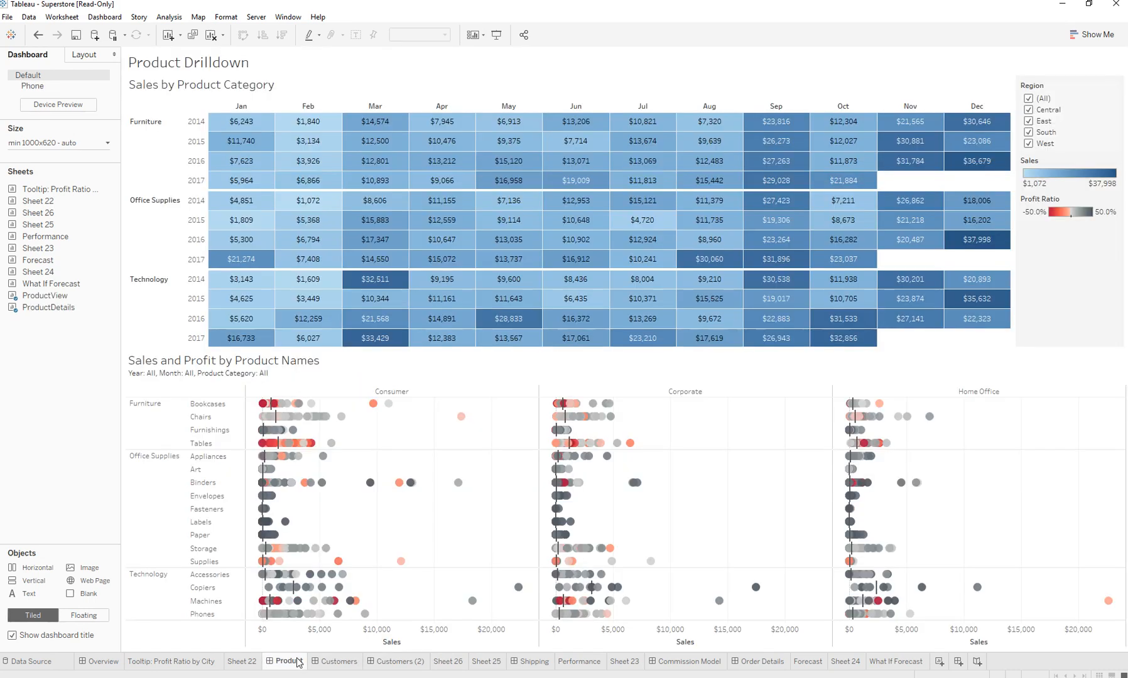
left_click(339, 662)
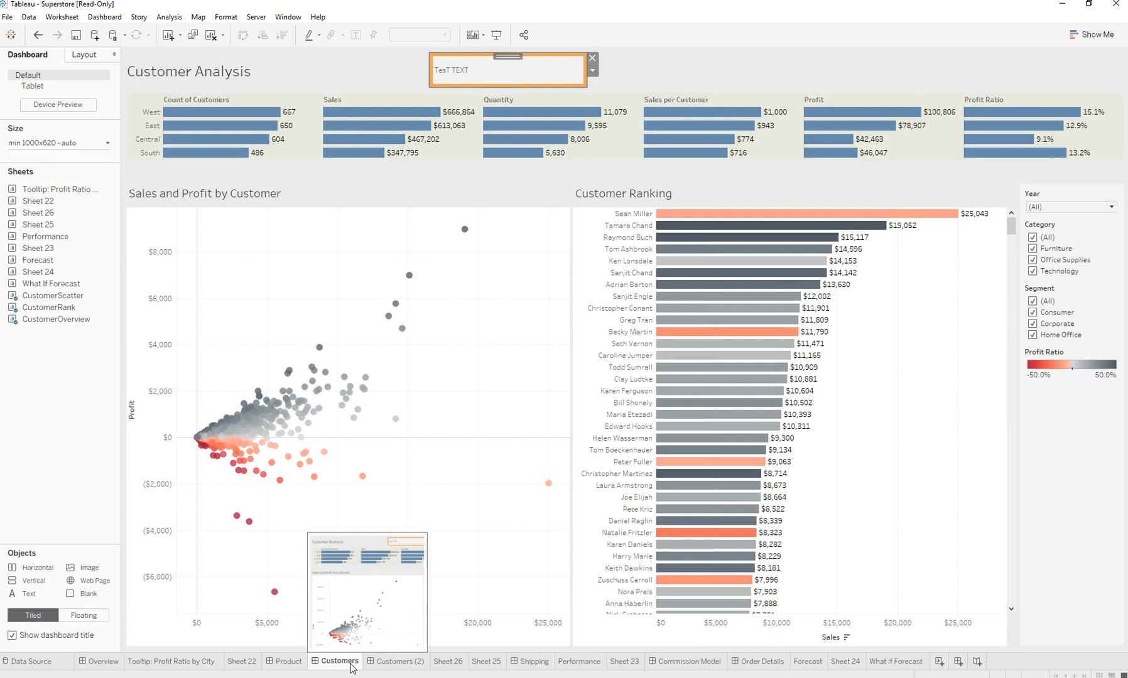
mouse_move(836, 237)
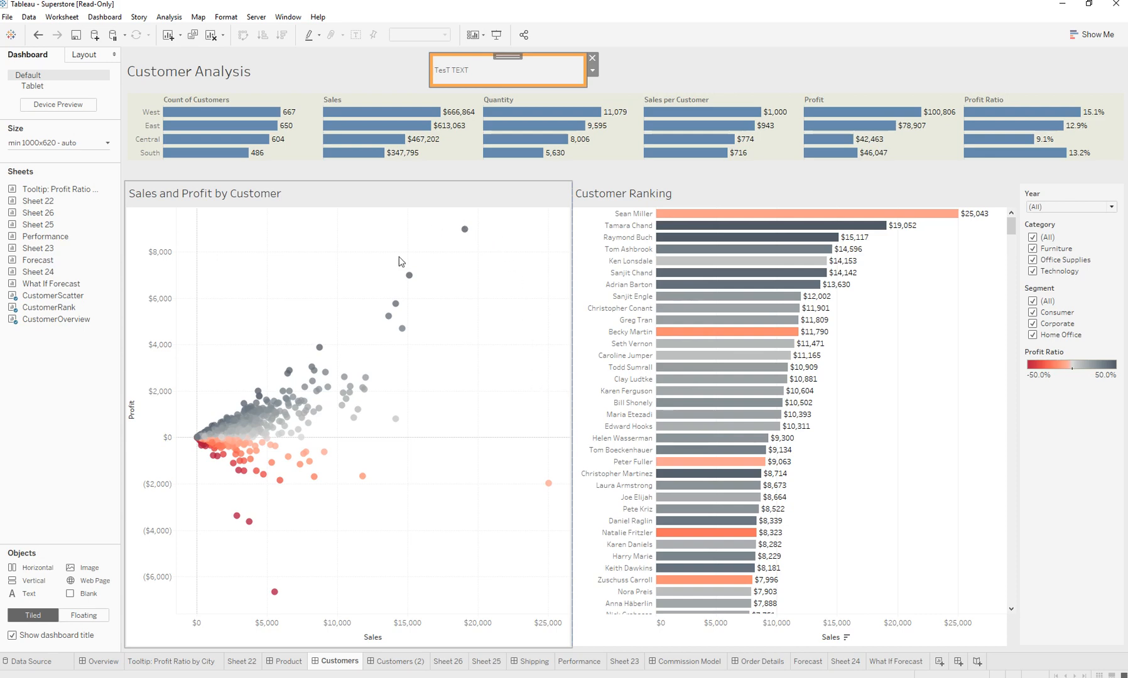
mouse_move(250, 437)
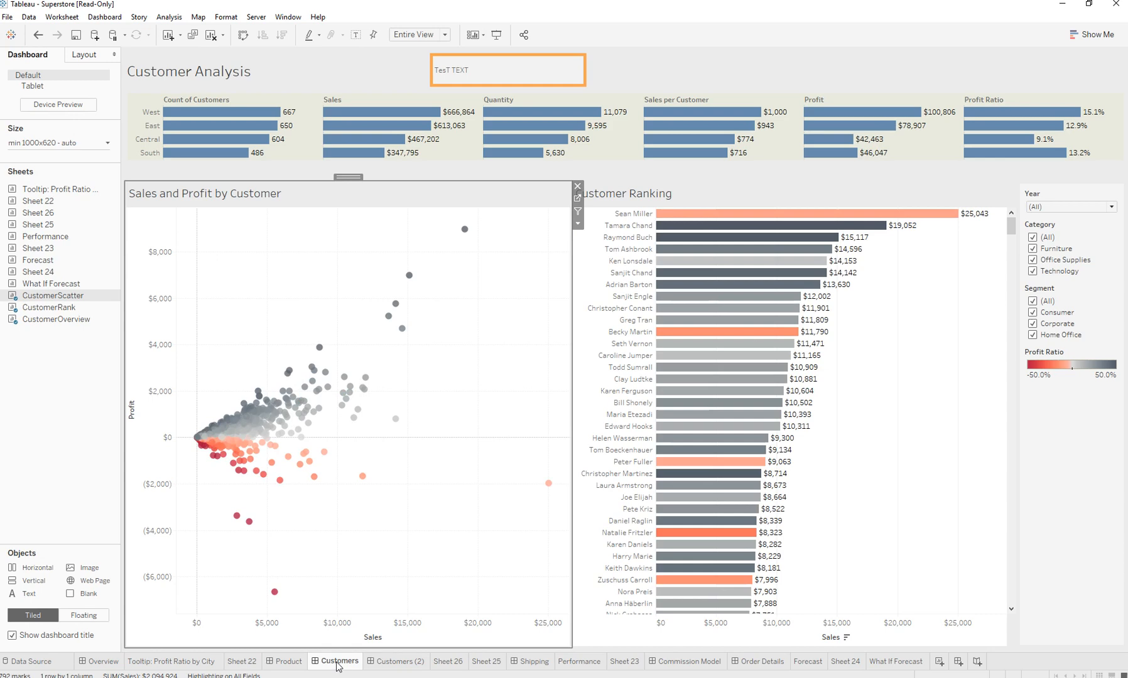
Step: Create Sheet 27 as a crosstab copy of the customer scatter plot, then return to Customers
right_click(338, 662)
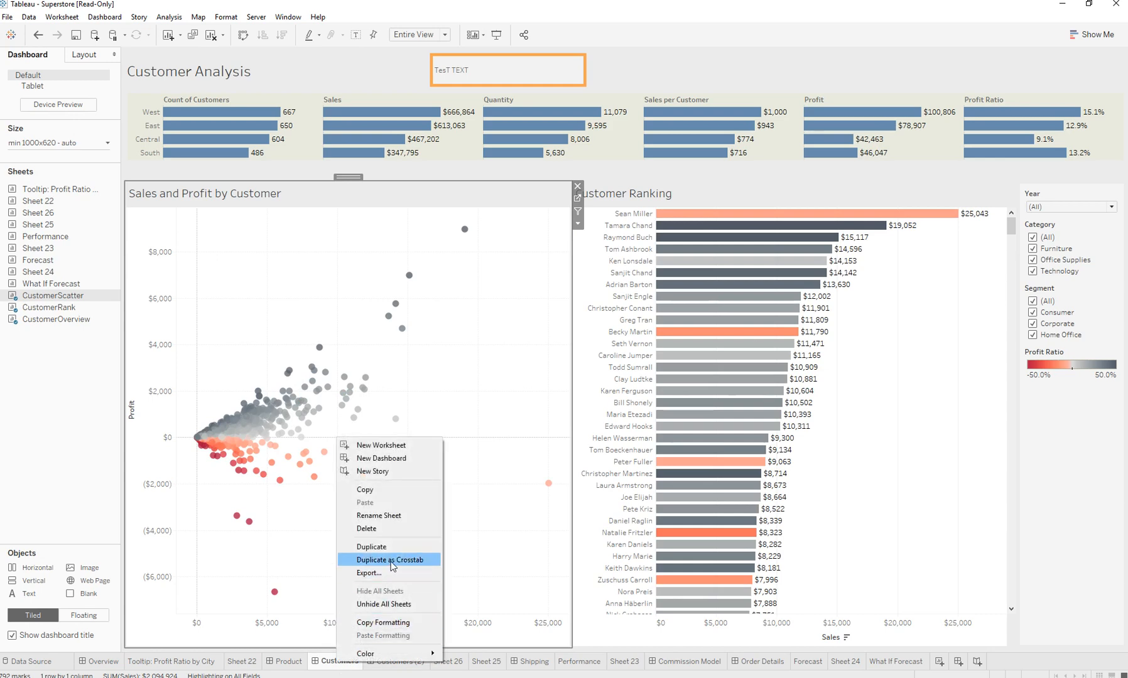
left_click(395, 560)
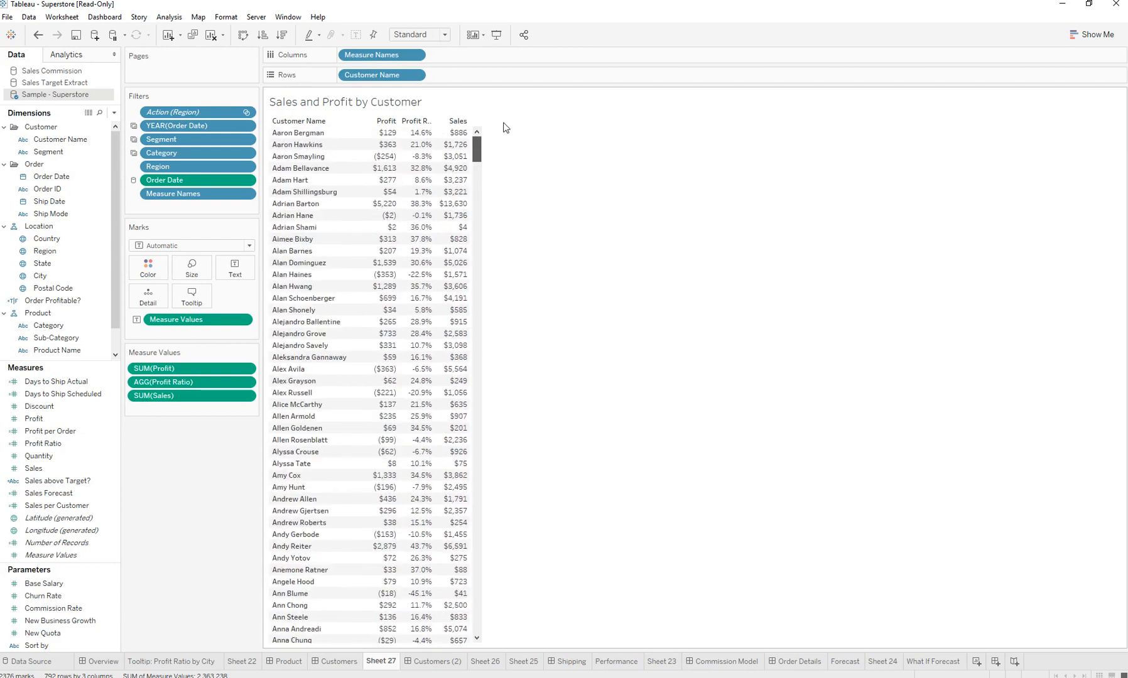
left_click(339, 662)
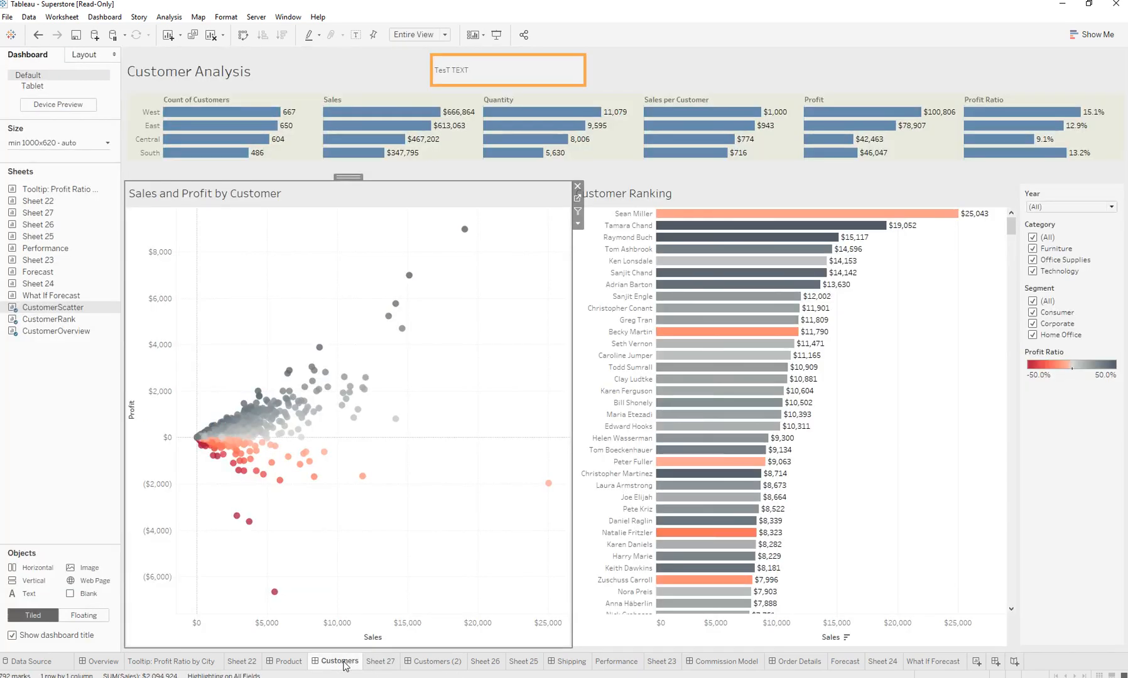
left_click(1016, 662)
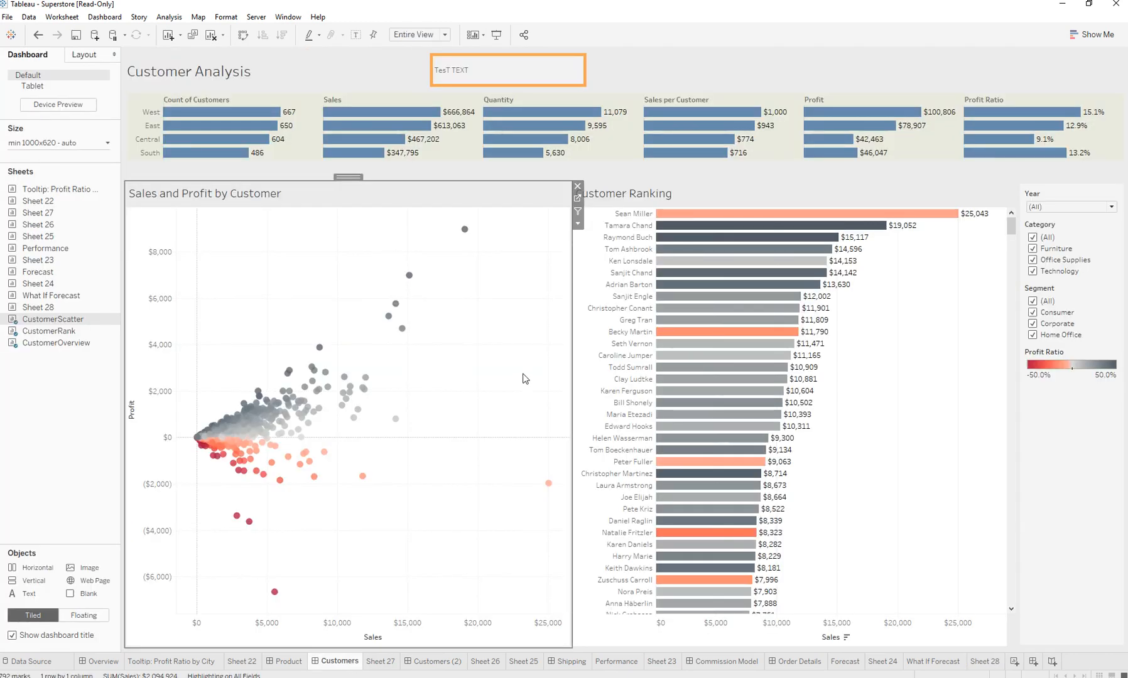
right_click(516, 365)
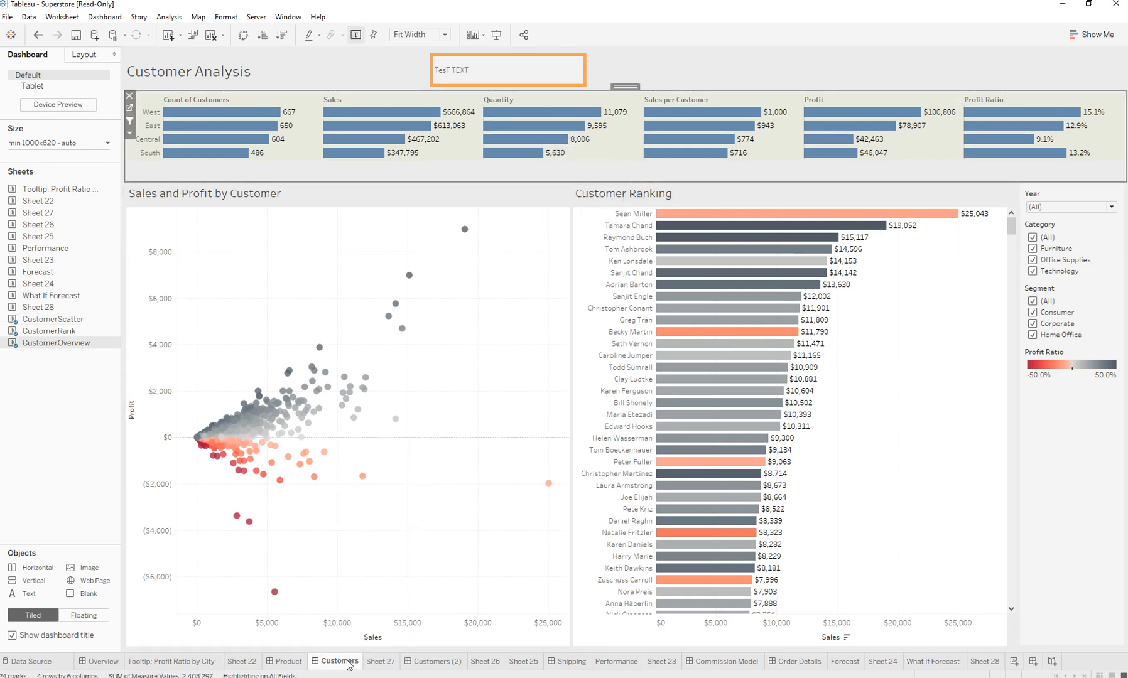
Step: Create Sheet 29 as a crosstab of the regional overview, then browse Customers (2), Sheet 26 and What If Forecast
right_click(338, 661)
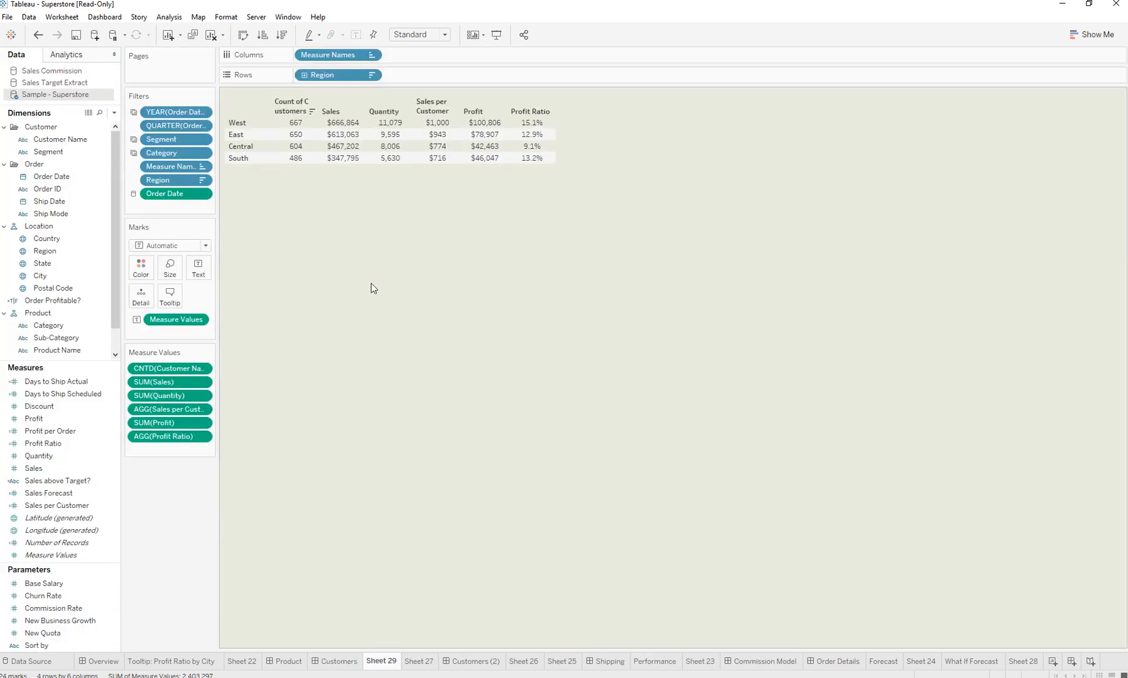
mouse_move(425, 178)
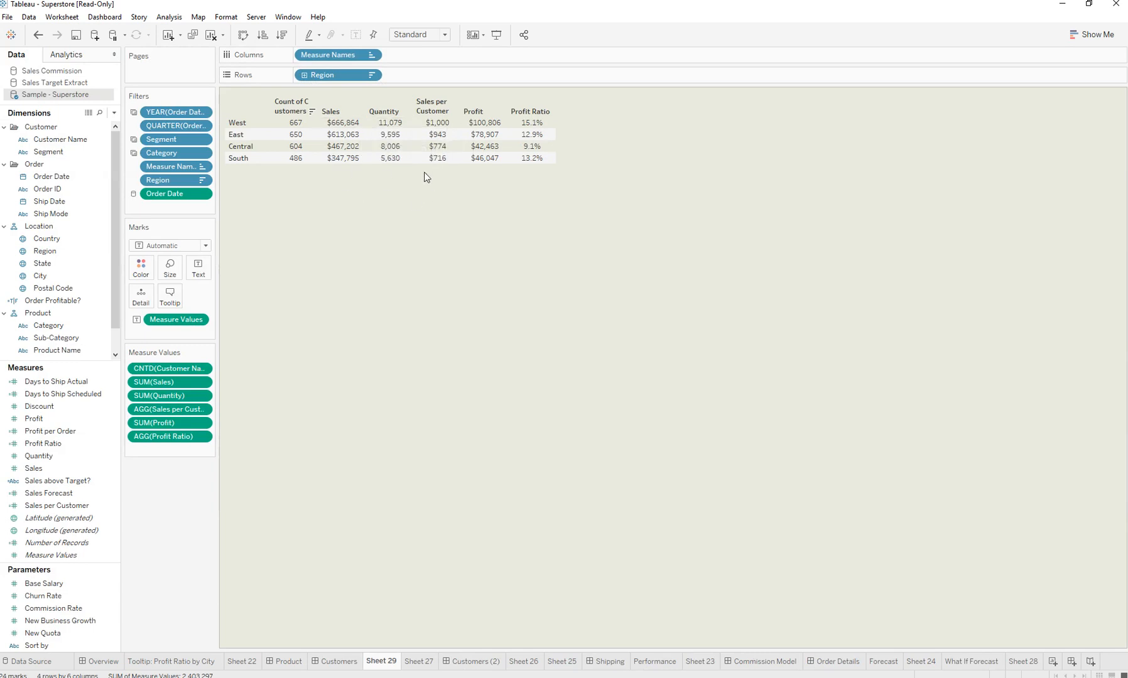
left_click(1094, 35)
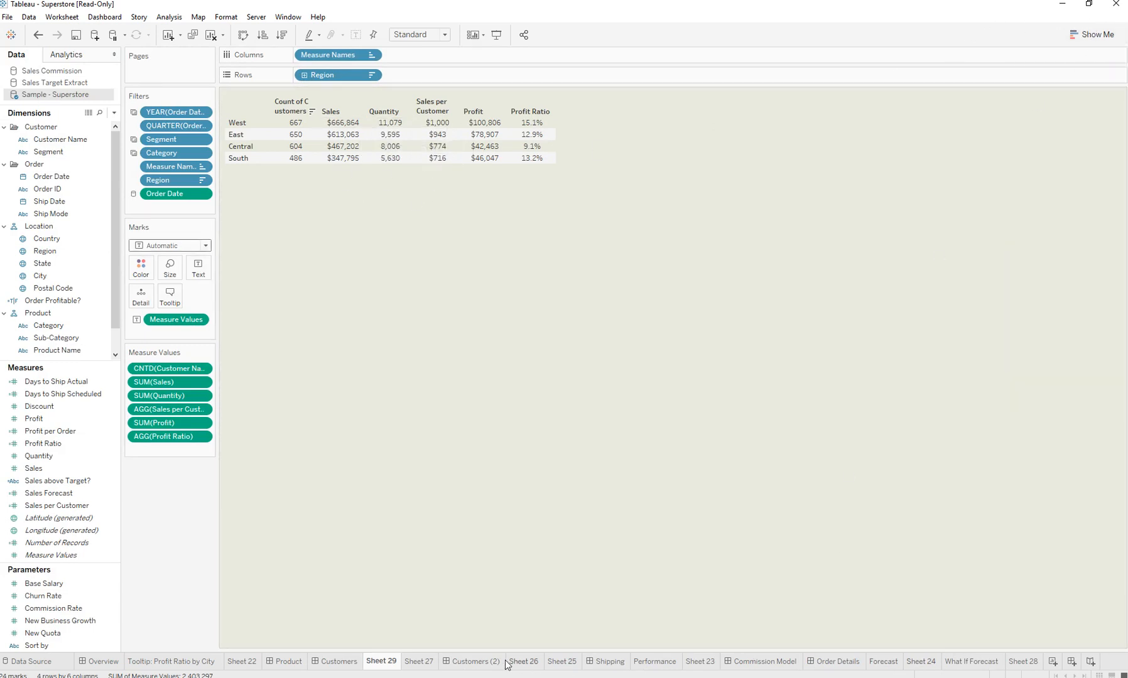
left_click(475, 662)
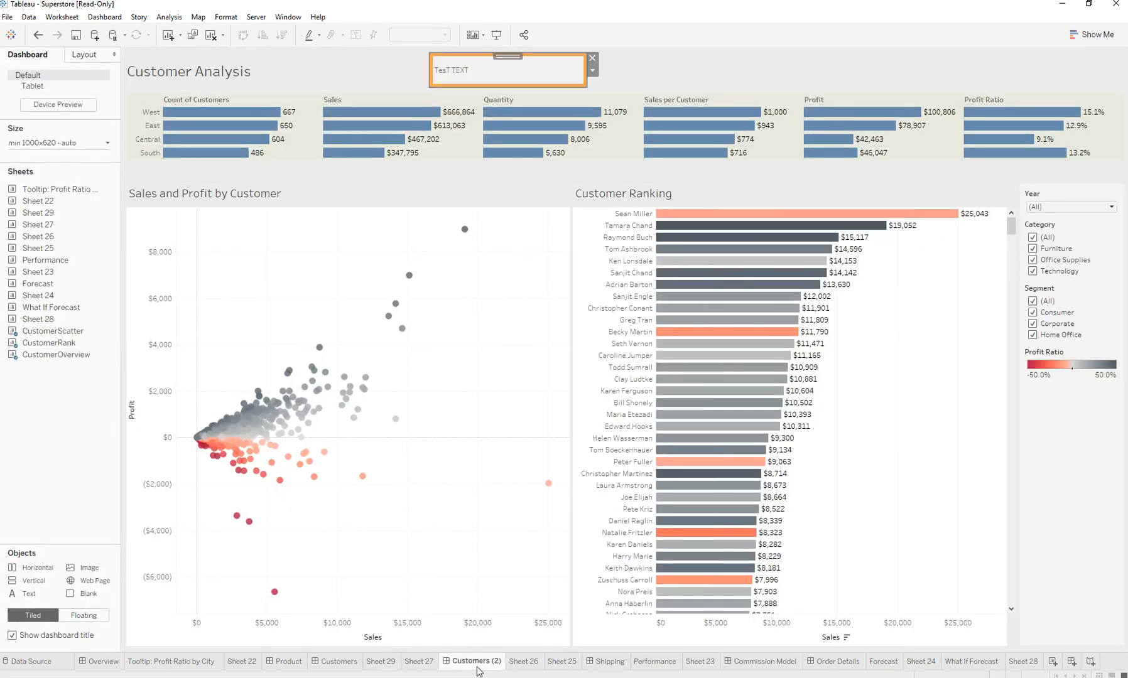
left_click(525, 662)
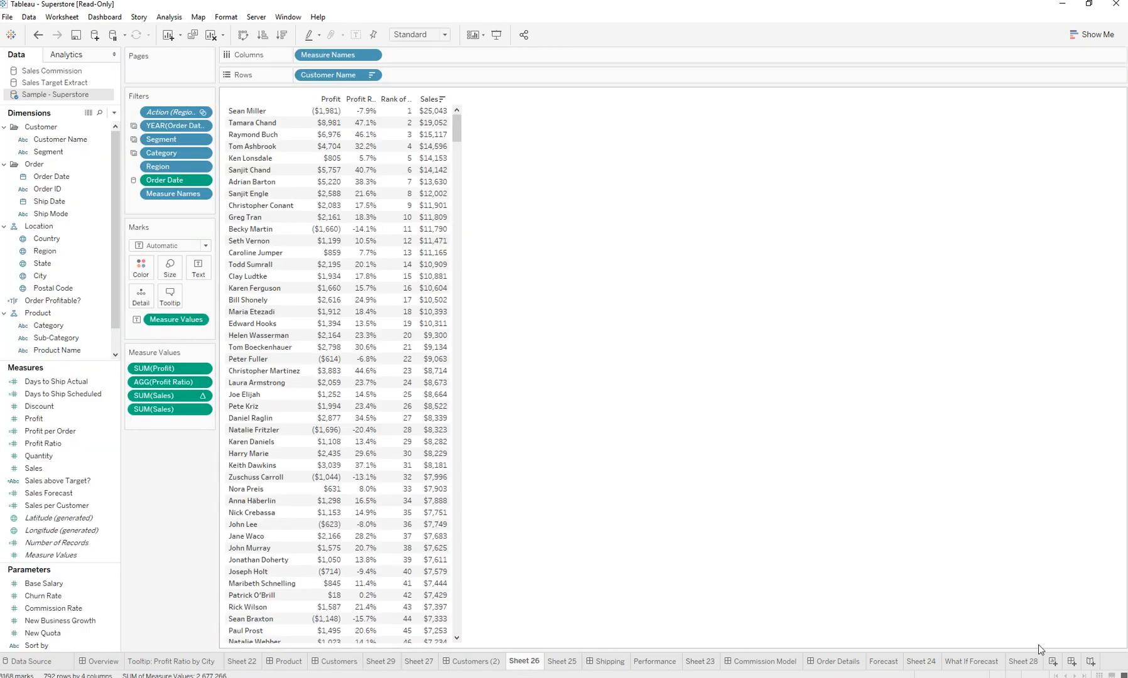
left_click(971, 661)
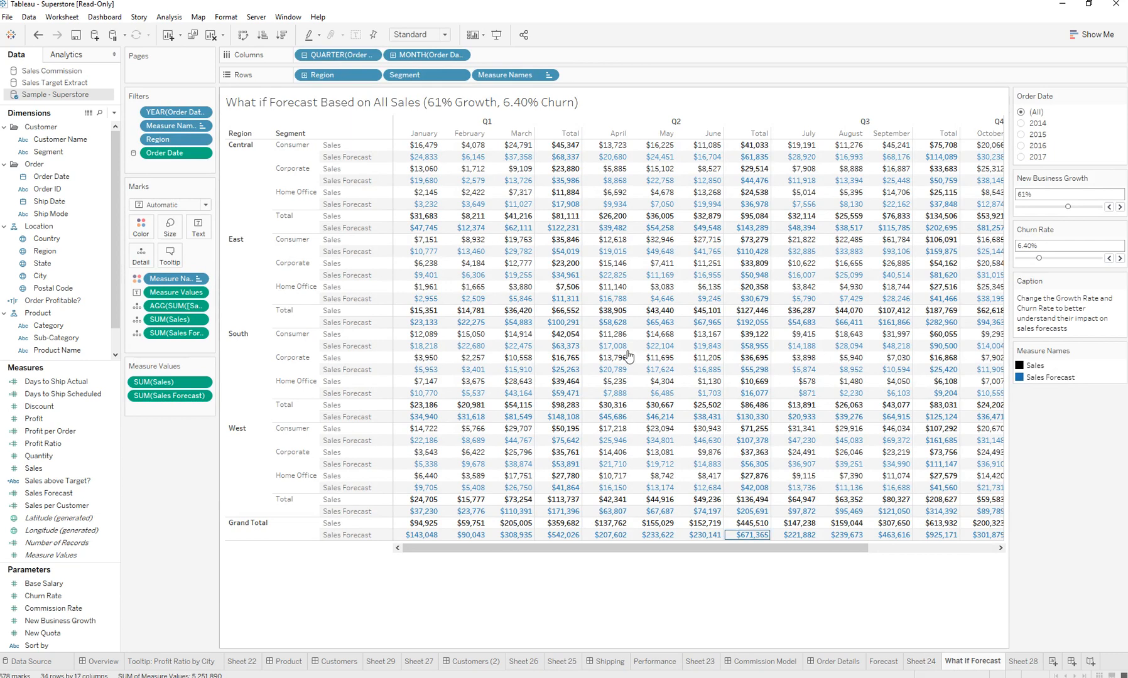
Step: Duplicate What If Forecast as crosstab Sheet 31, check Show Me, then switch to Performance
right_click(971, 660)
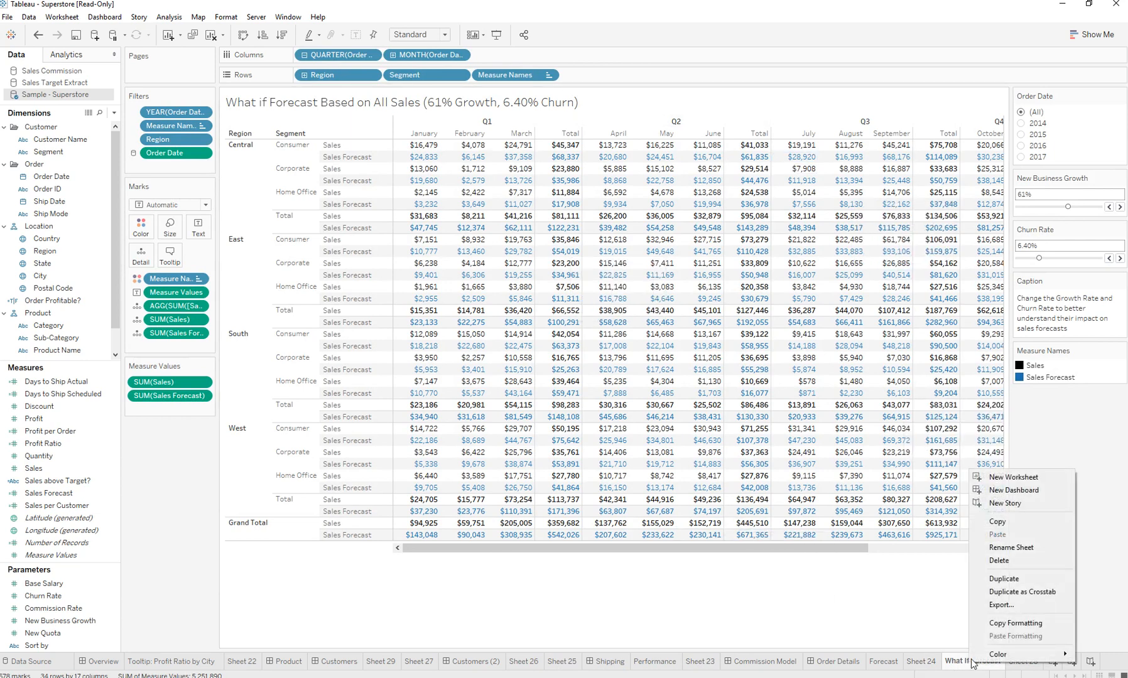
left_click(1000, 653)
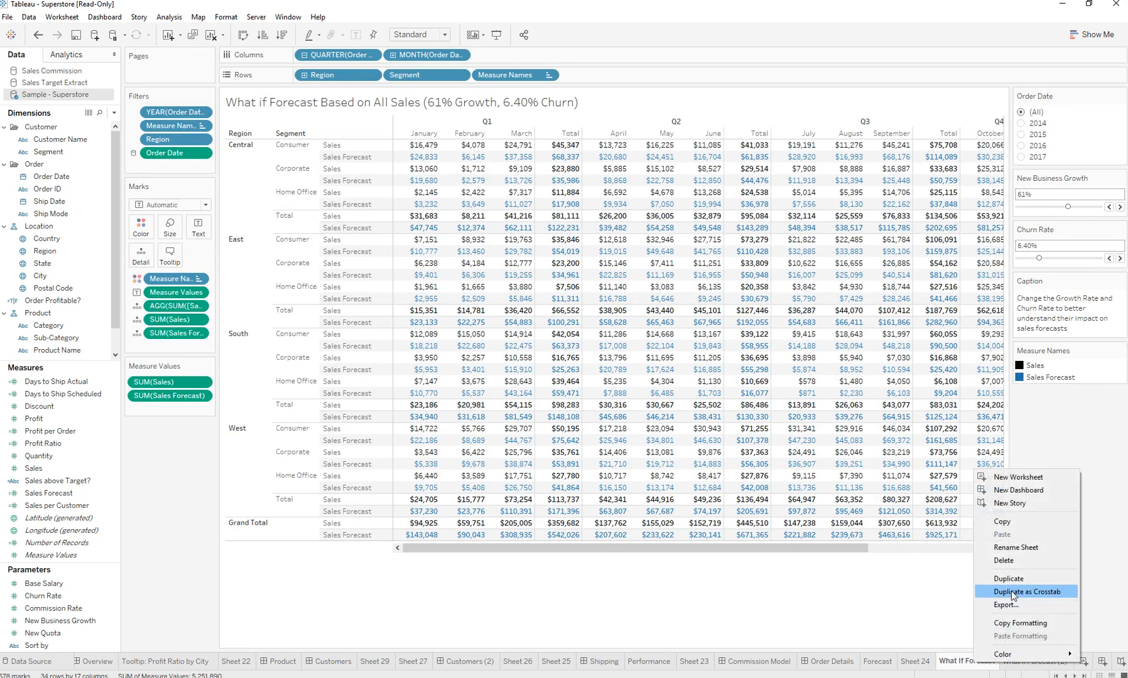
left_click(1028, 591)
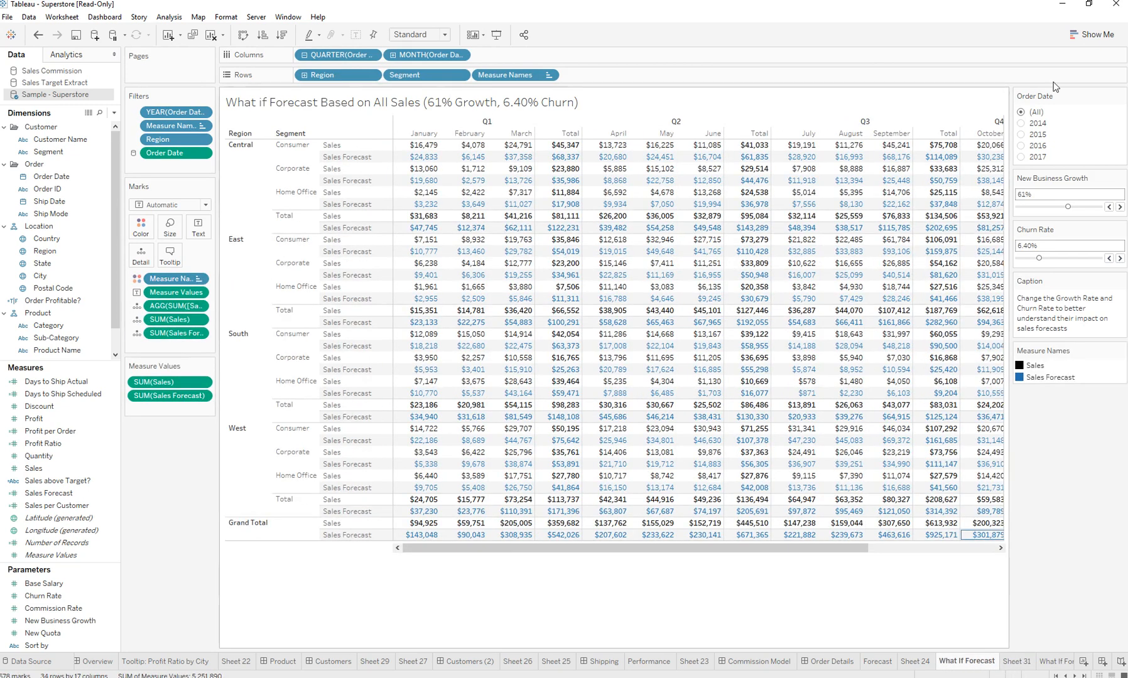
left_click(1093, 34)
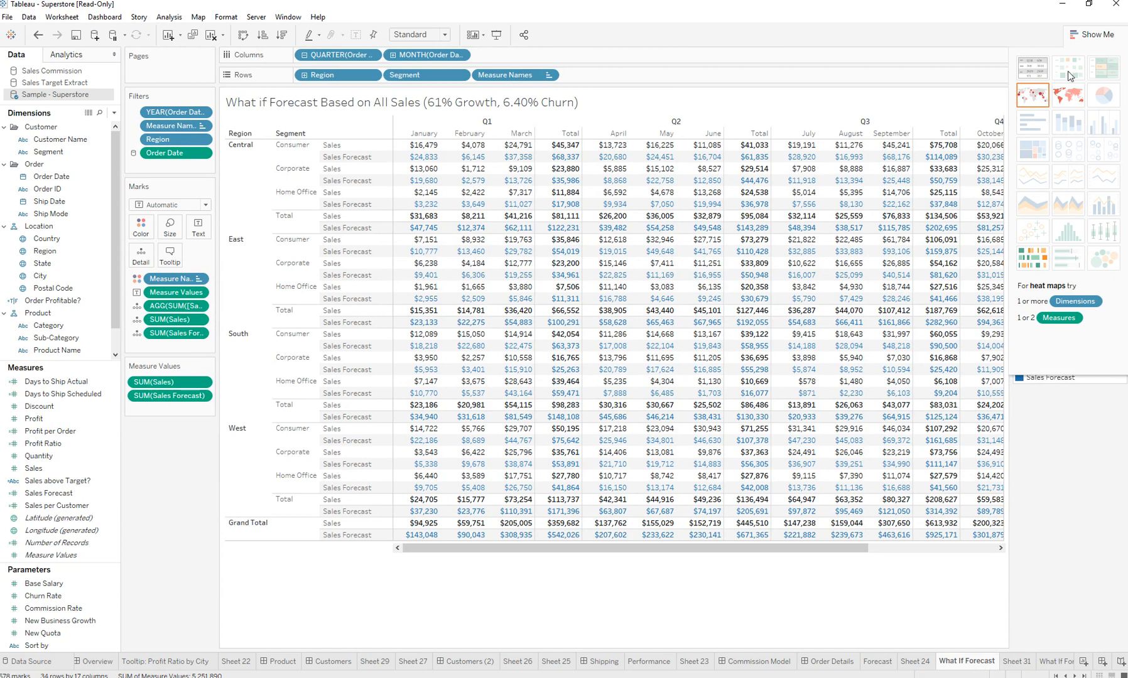
mouse_move(871, 326)
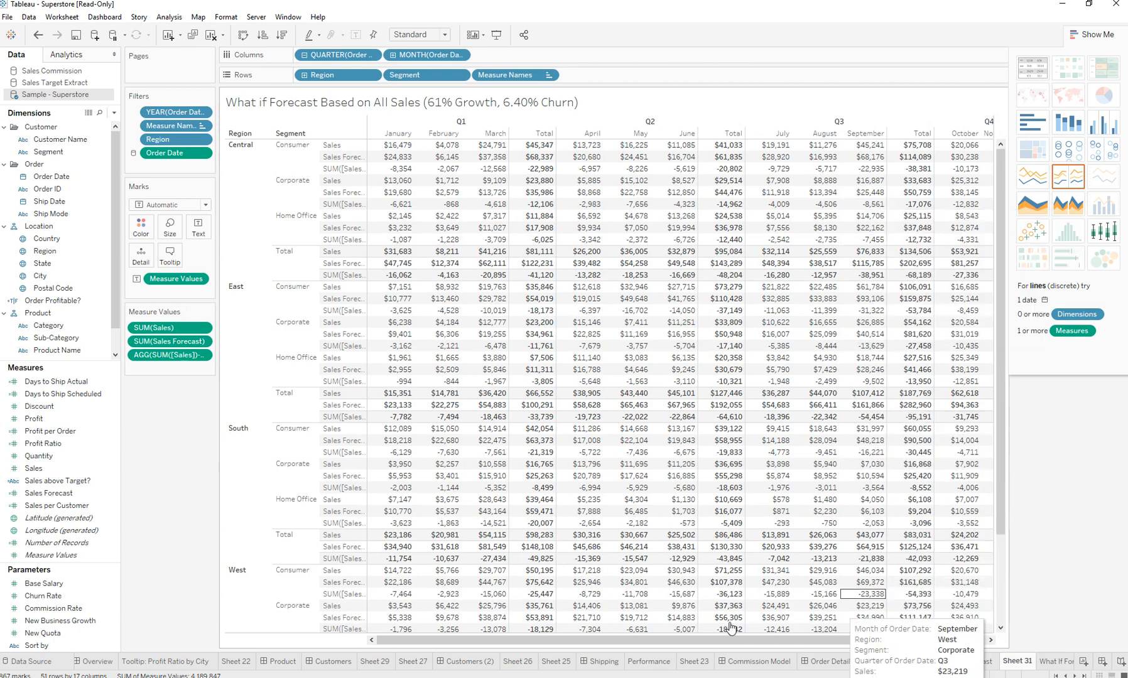
left_click(648, 662)
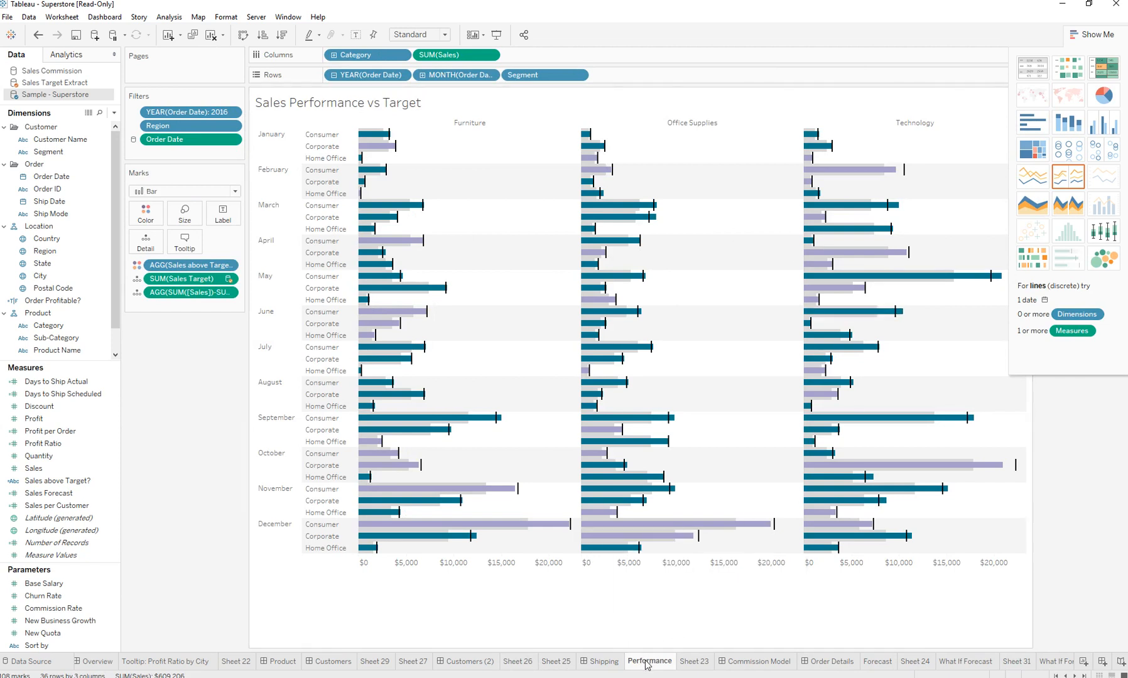
Step: Duplicate the Performance sales-versus-target view into Sheet 32, then view the Customers (2) dashboard
right_click(648, 662)
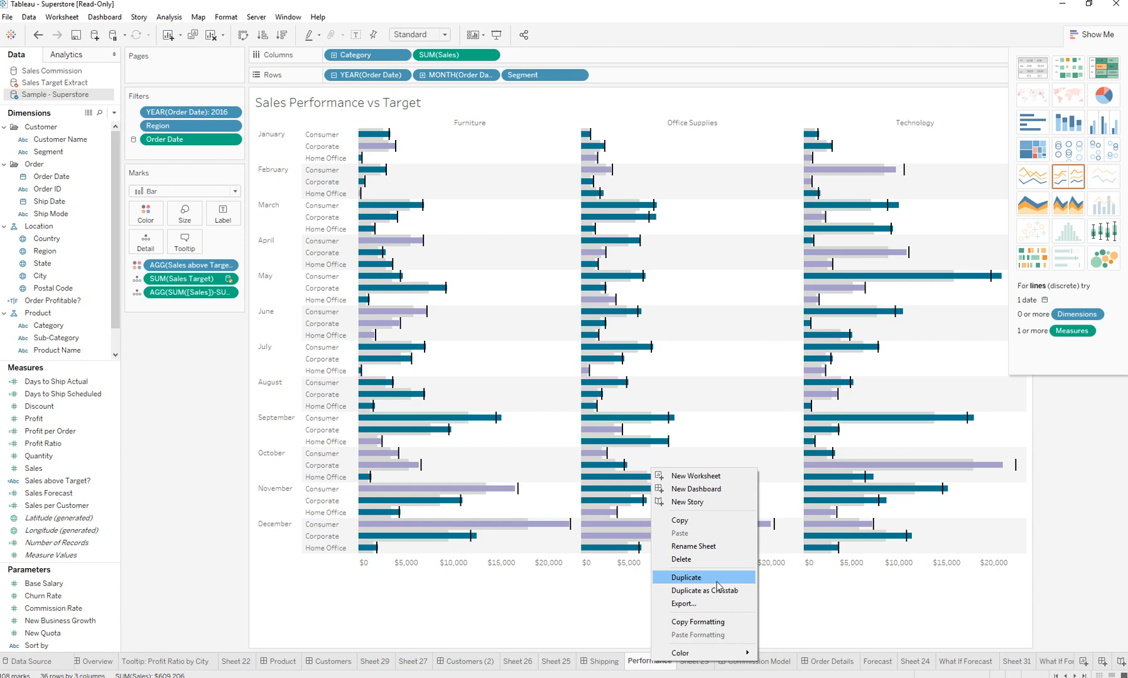
left_click(704, 590)
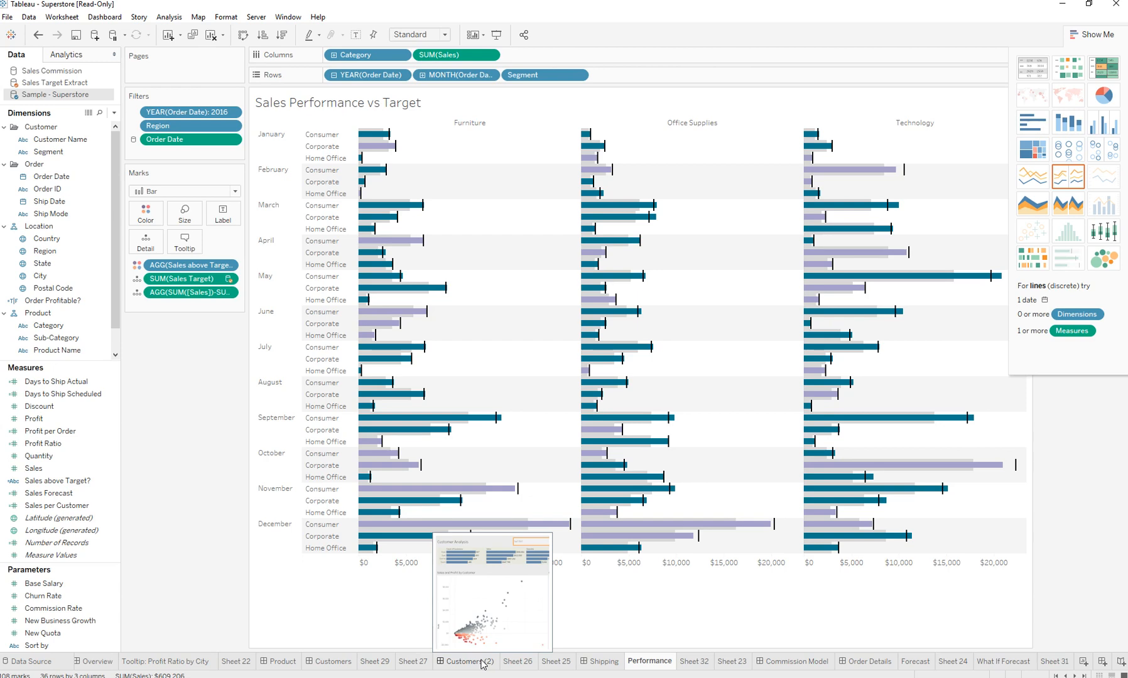
left_click(464, 661)
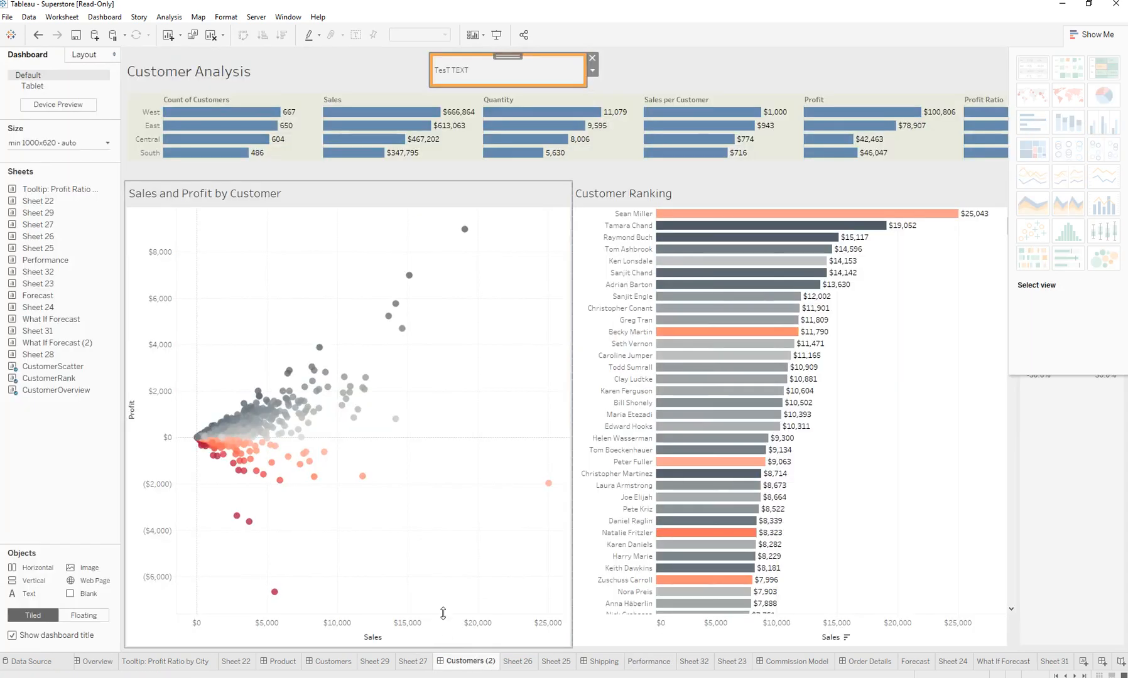